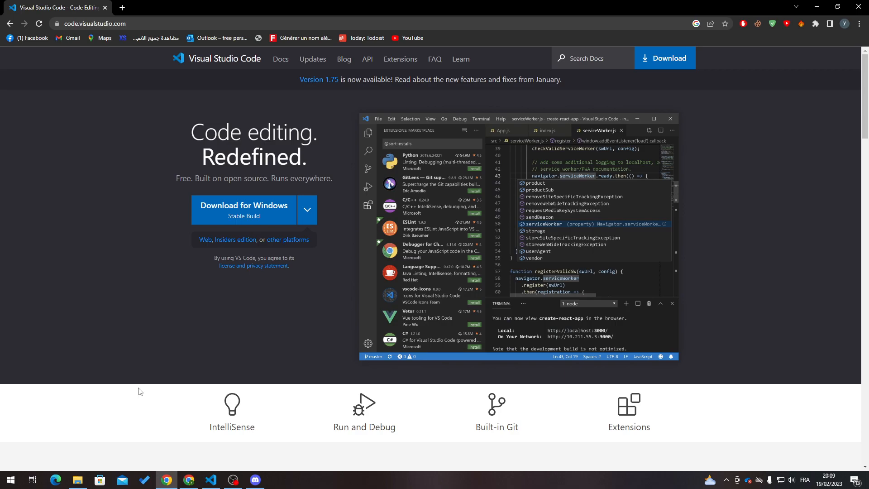
pyautogui.moveTo(142, 411)
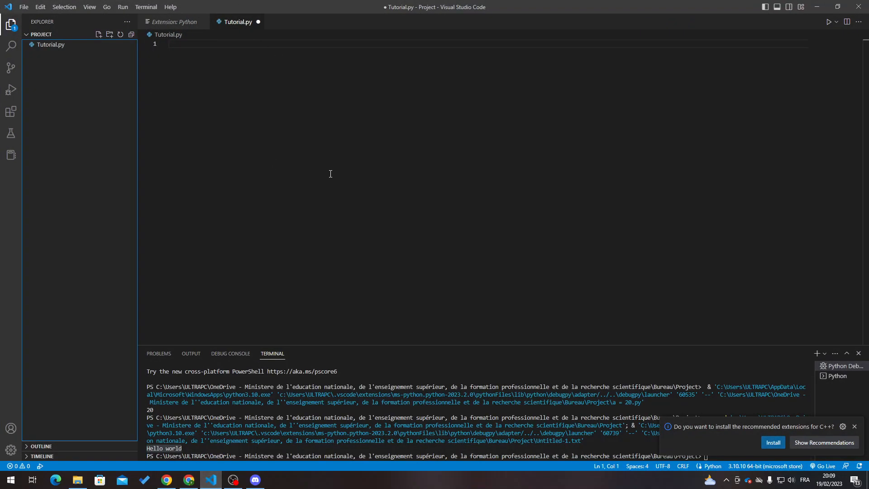
pyautogui.moveTo(210, 478)
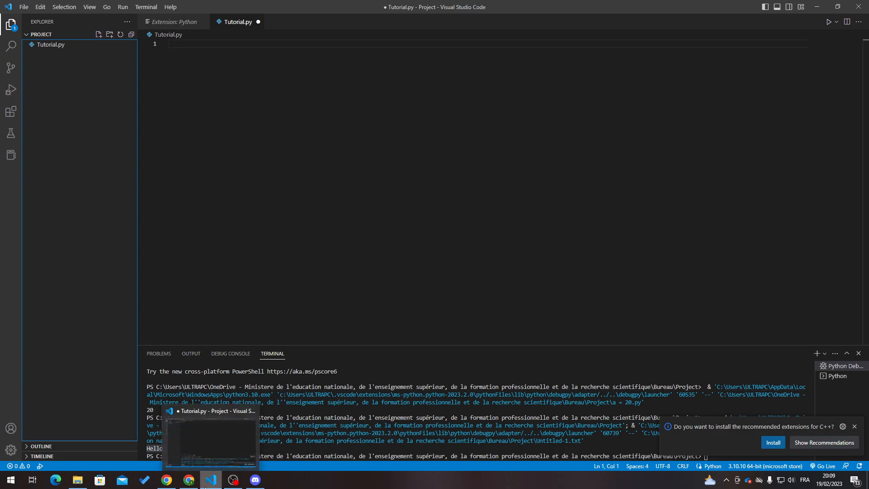
# - In the browser, show the download options for other platforms
pyautogui.click(166, 479)
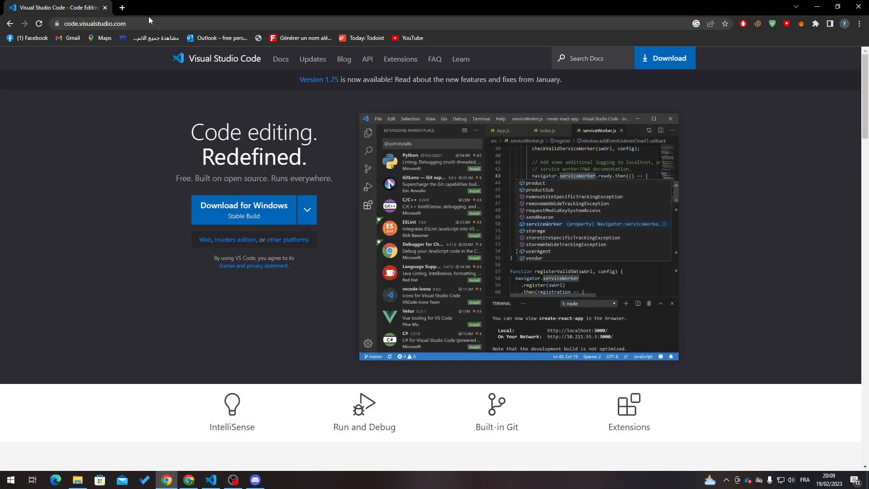
pyautogui.moveTo(125, 122)
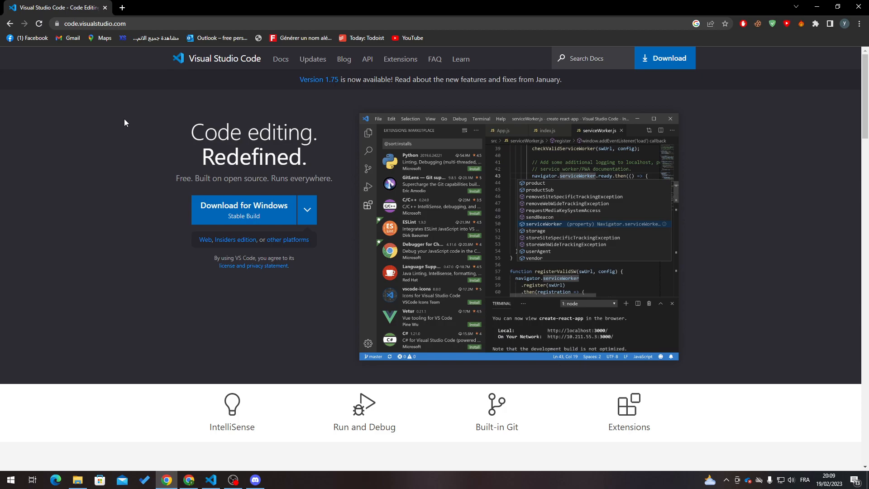
pyautogui.moveTo(259, 210)
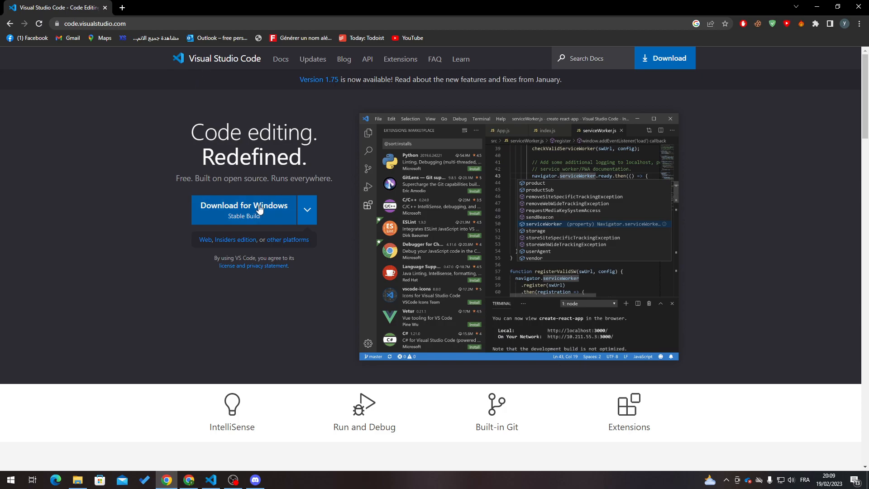
pyautogui.moveTo(287, 206)
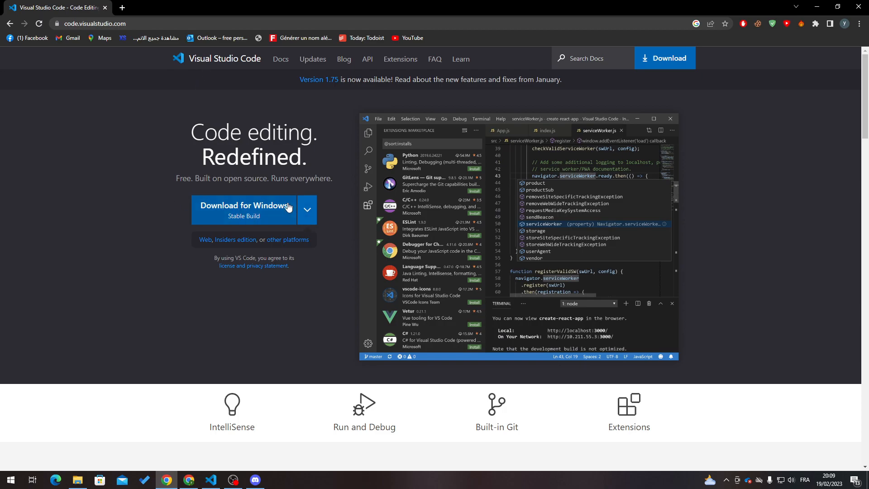
pyautogui.click(306, 209)
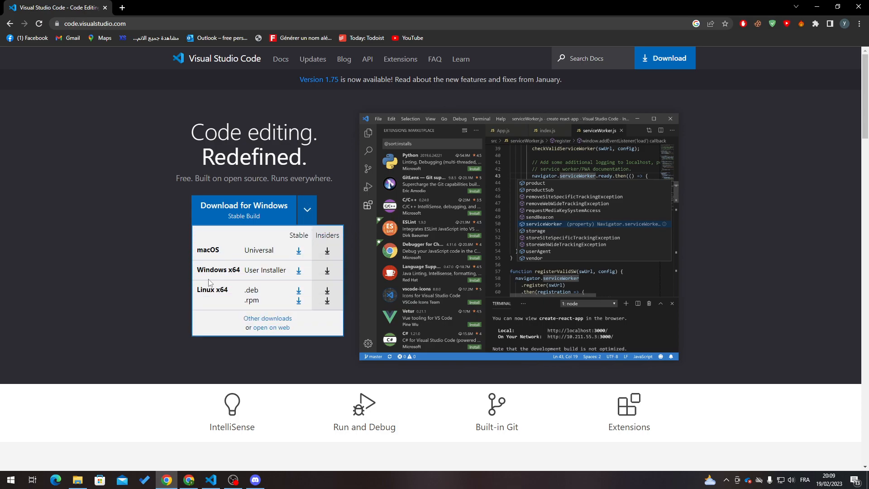
pyautogui.moveTo(218, 306)
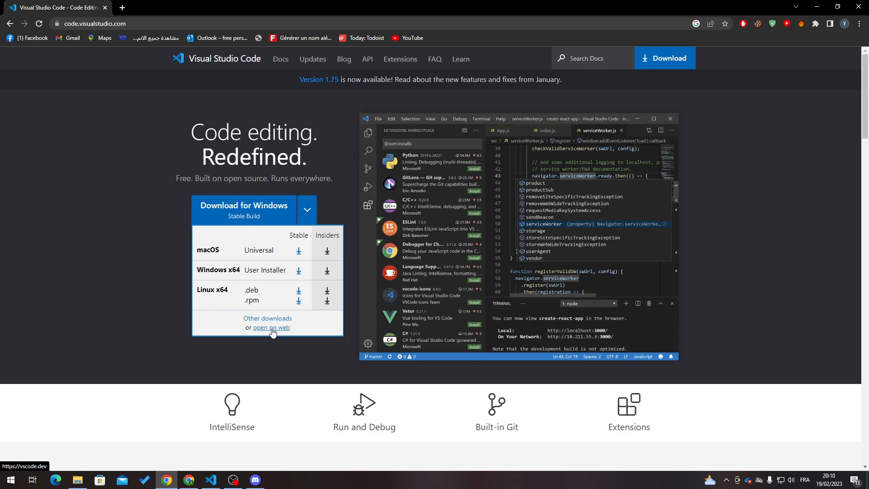
pyautogui.click(271, 327)
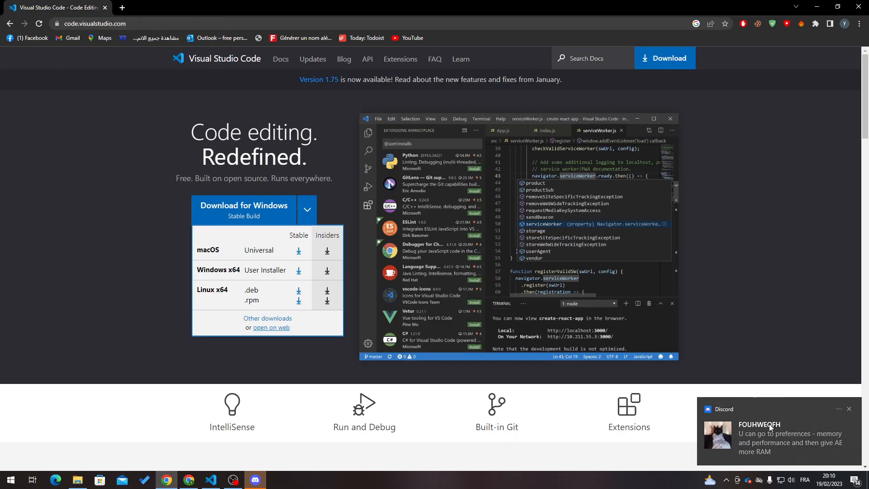
pyautogui.moveTo(232, 409)
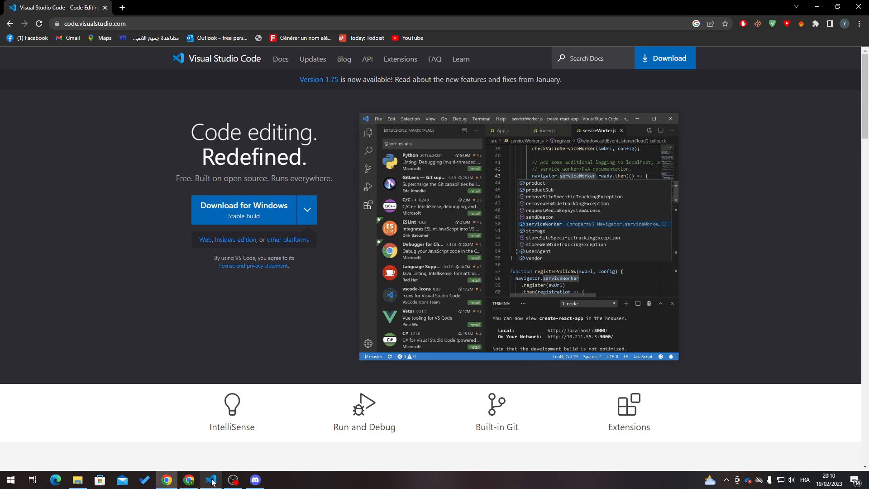
# - Add a print("hello wrold") line to Tutorial.py and bring up the extensions marketplace
pyautogui.click(210, 479)
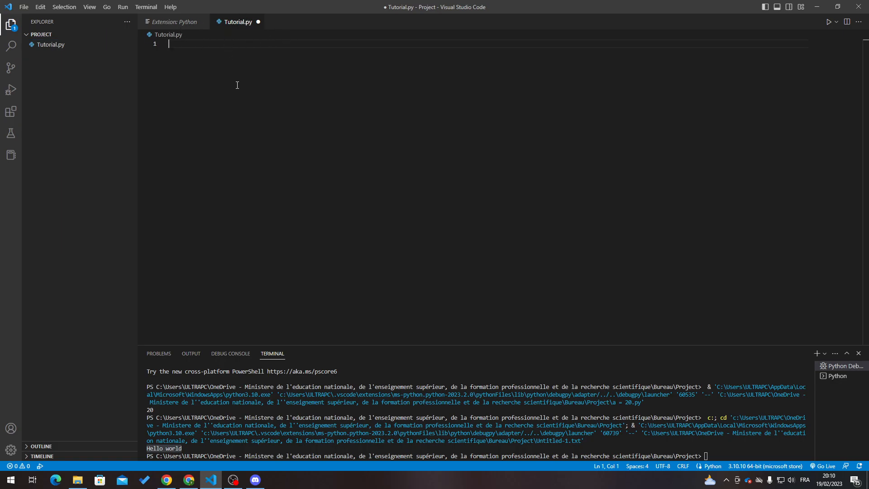
pyautogui.write('print')
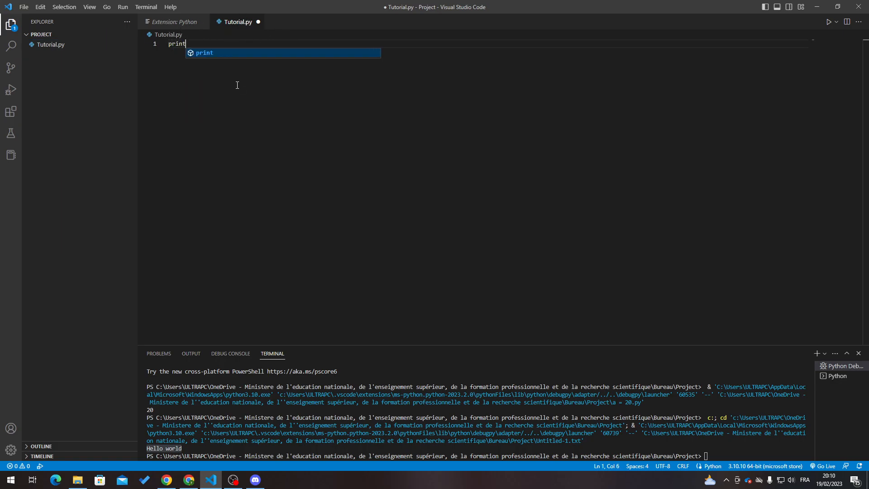
pyautogui.write('(a')
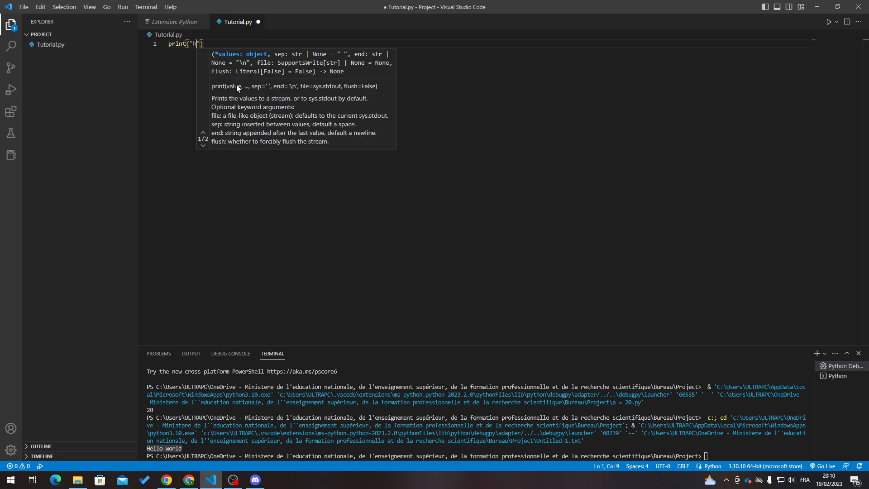
pyautogui.write('ello wrold')
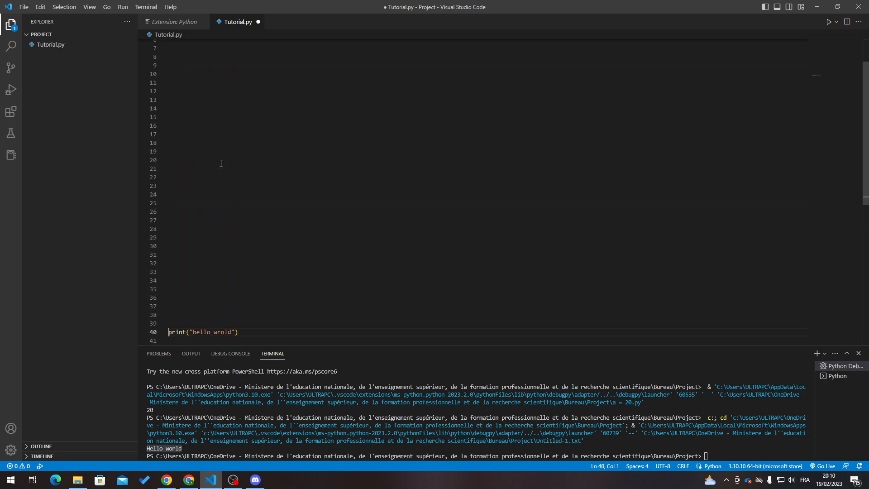
pyautogui.scroll(-3)
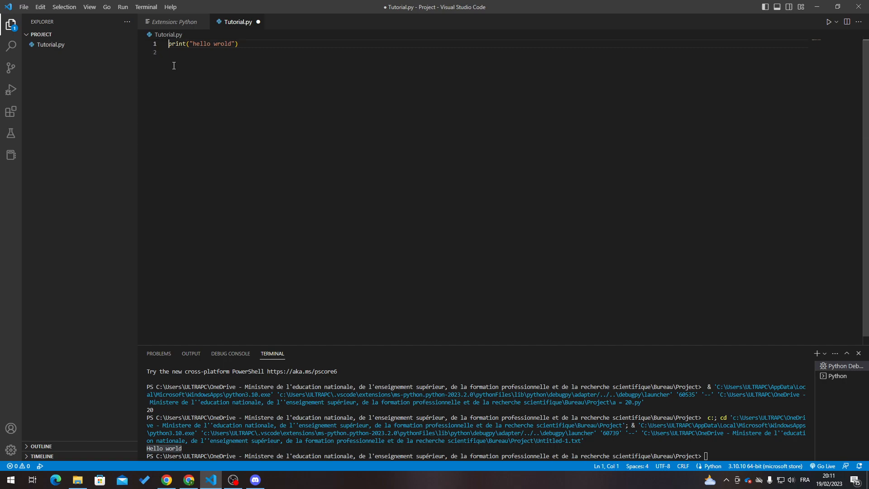
pyautogui.moveTo(10, 112)
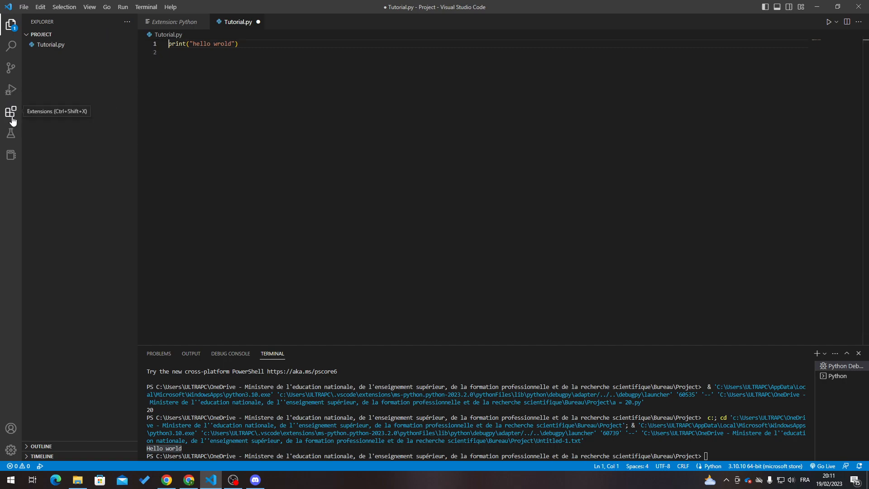
pyautogui.click(11, 111)
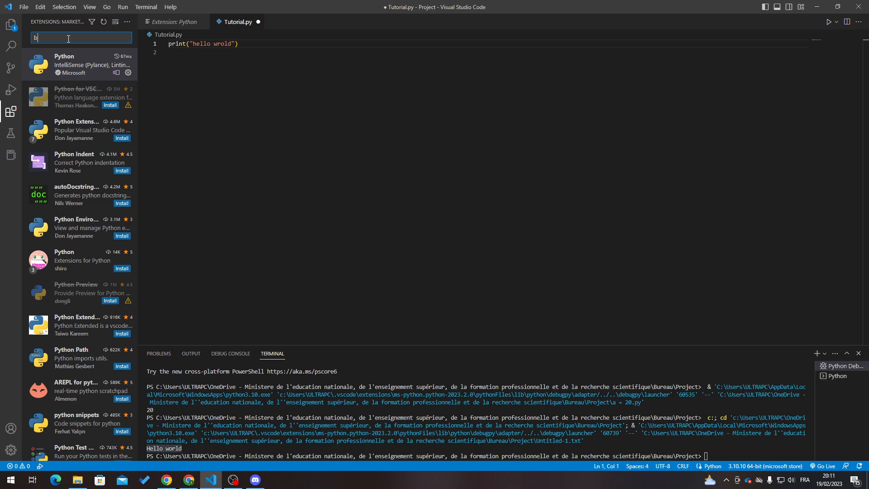
# - Install Alessandro Fragnani's Bookmarks extension from a 'bookmark' search, then refocus Tutorial.py
pyautogui.write('ookmark')
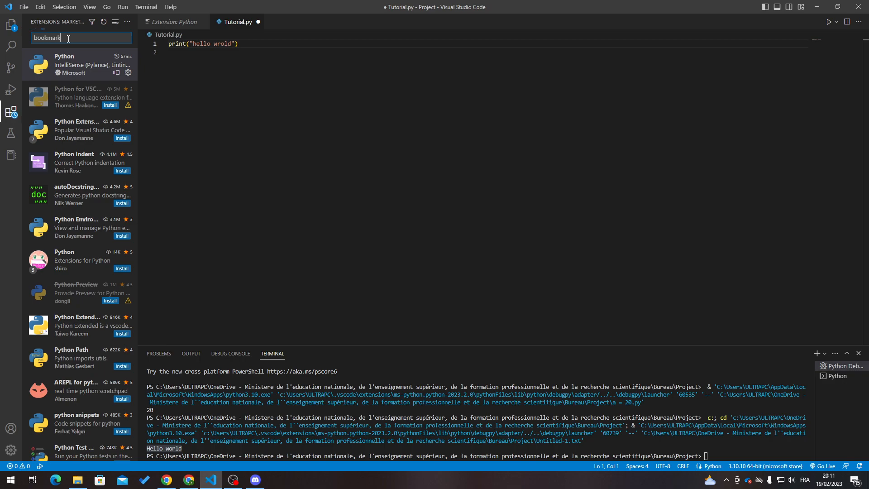
pyautogui.click(77, 64)
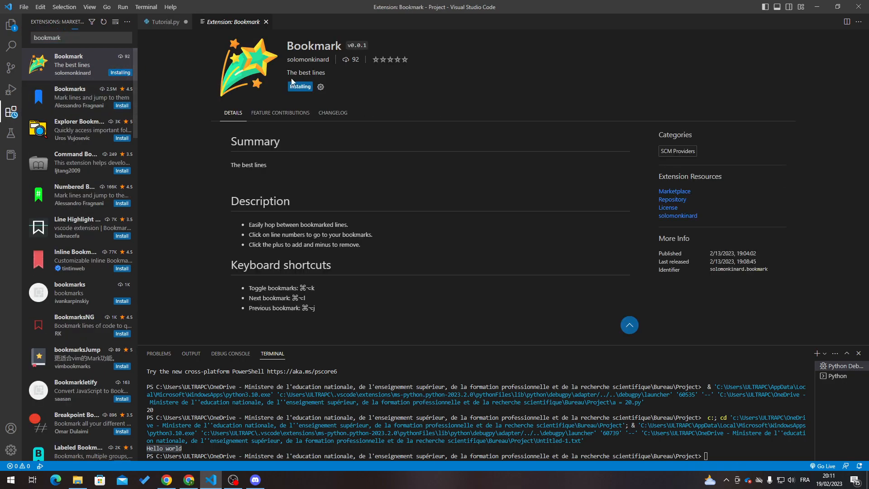
pyautogui.click(80, 96)
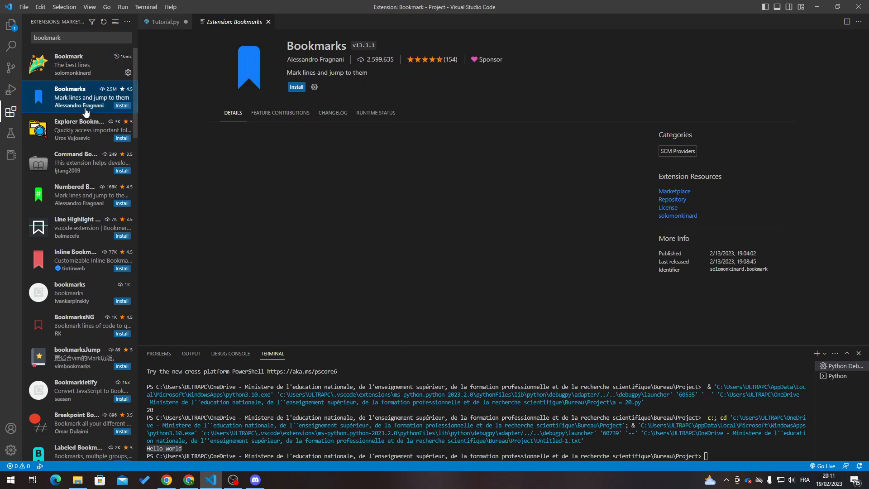
pyautogui.click(69, 64)
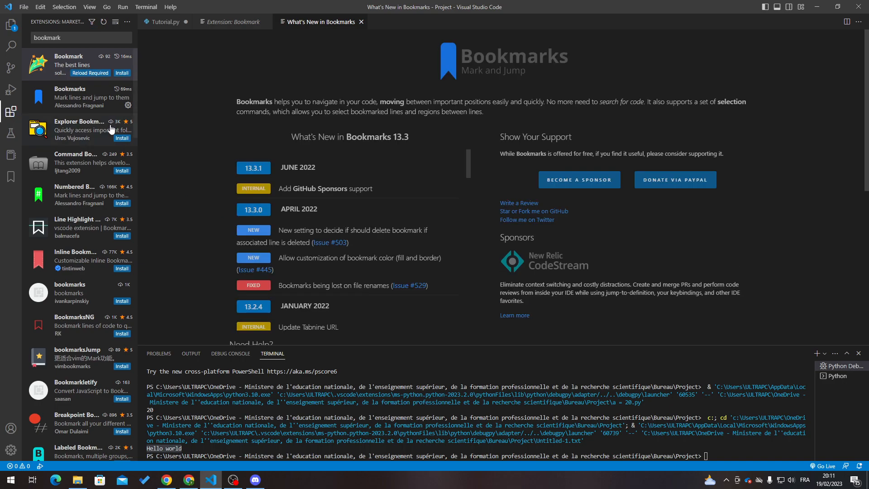
pyautogui.click(77, 97)
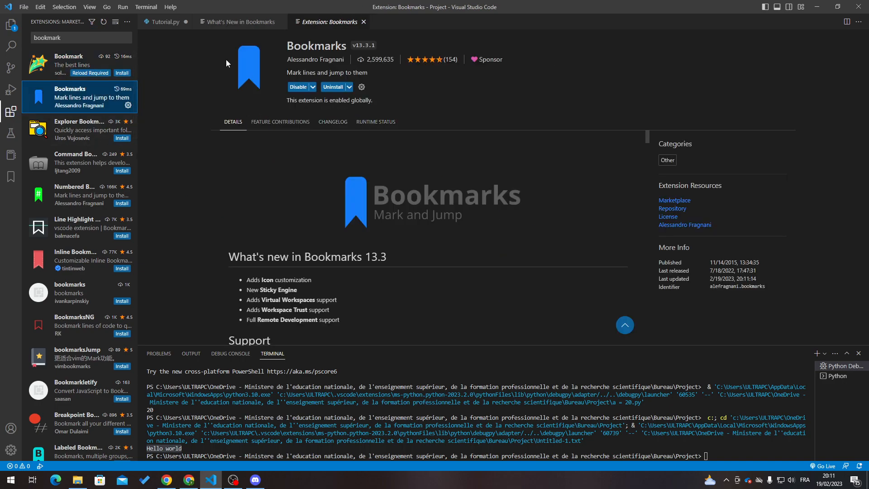
pyautogui.click(164, 22)
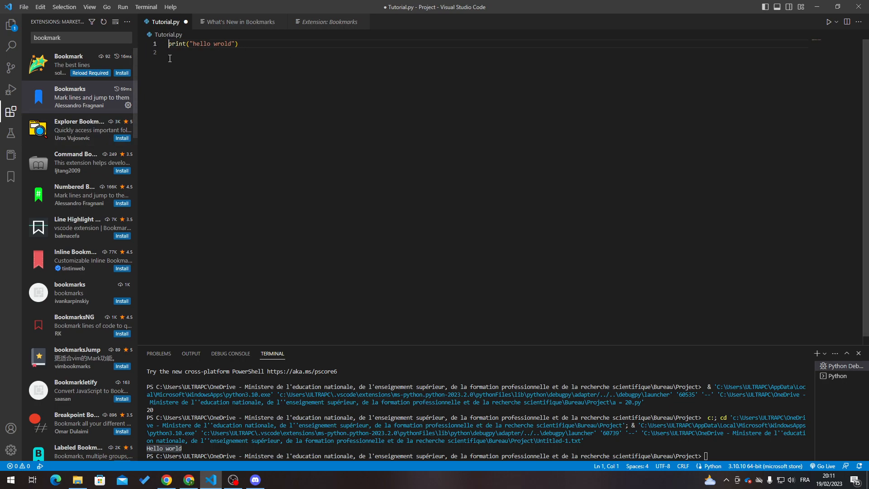
# - Filter the Command Palette by 'bookmarks' to show the toggle, jump and list commands
pyautogui.click(10, 449)
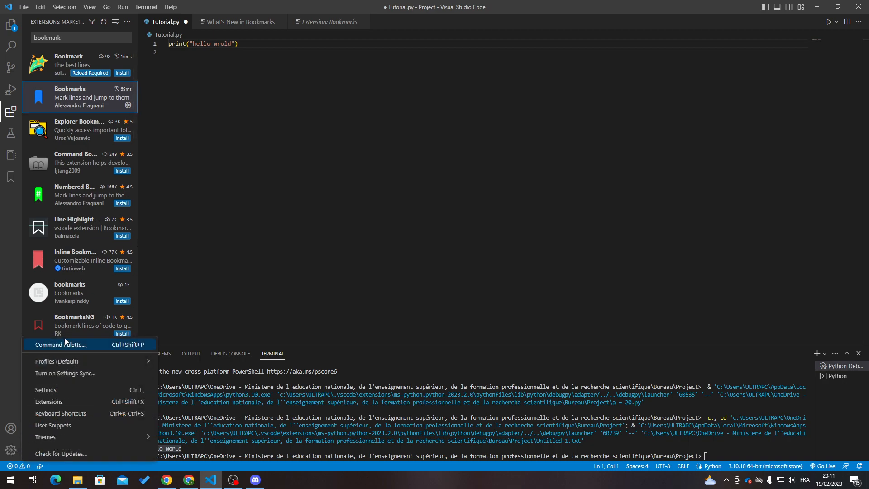
pyautogui.click(60, 344)
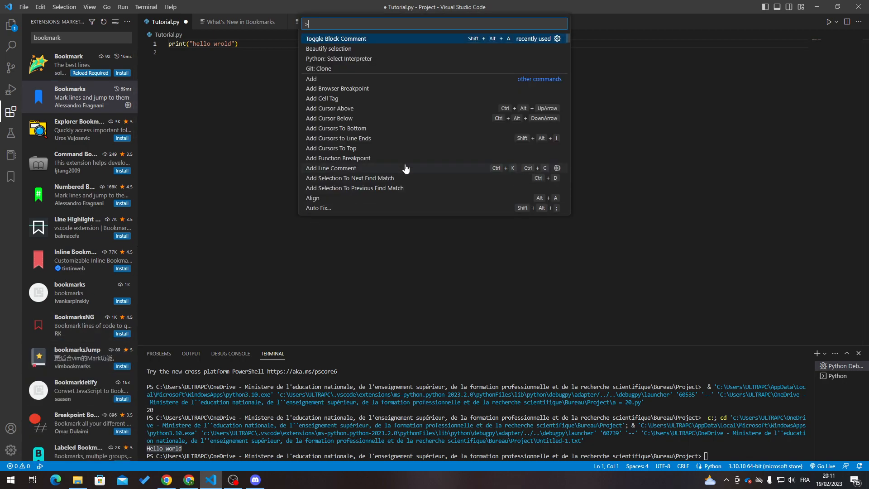
pyautogui.write('bookmarks')
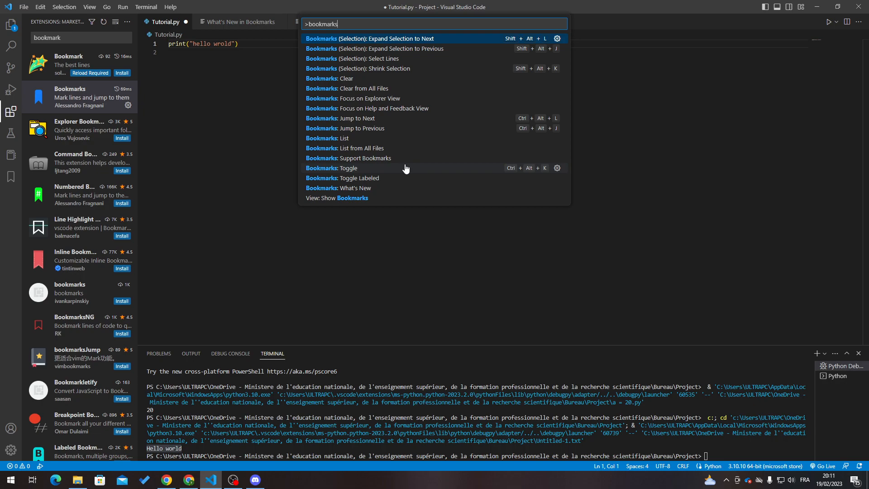
pyautogui.moveTo(400, 170)
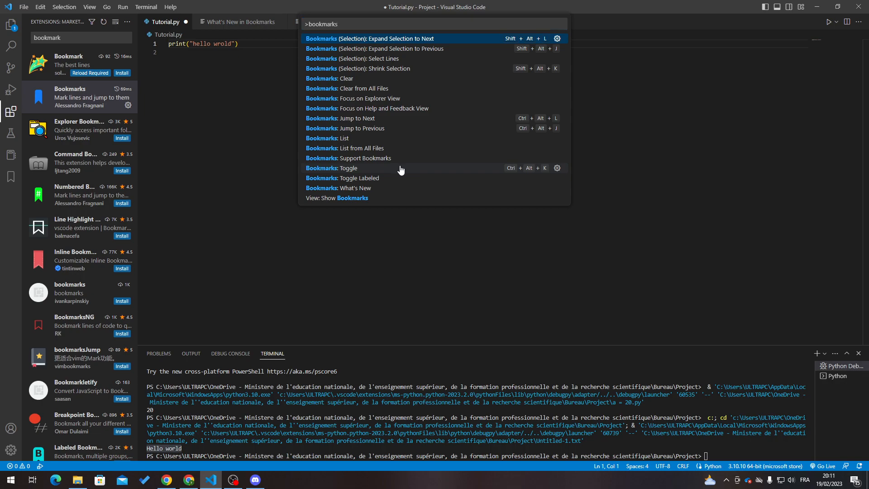